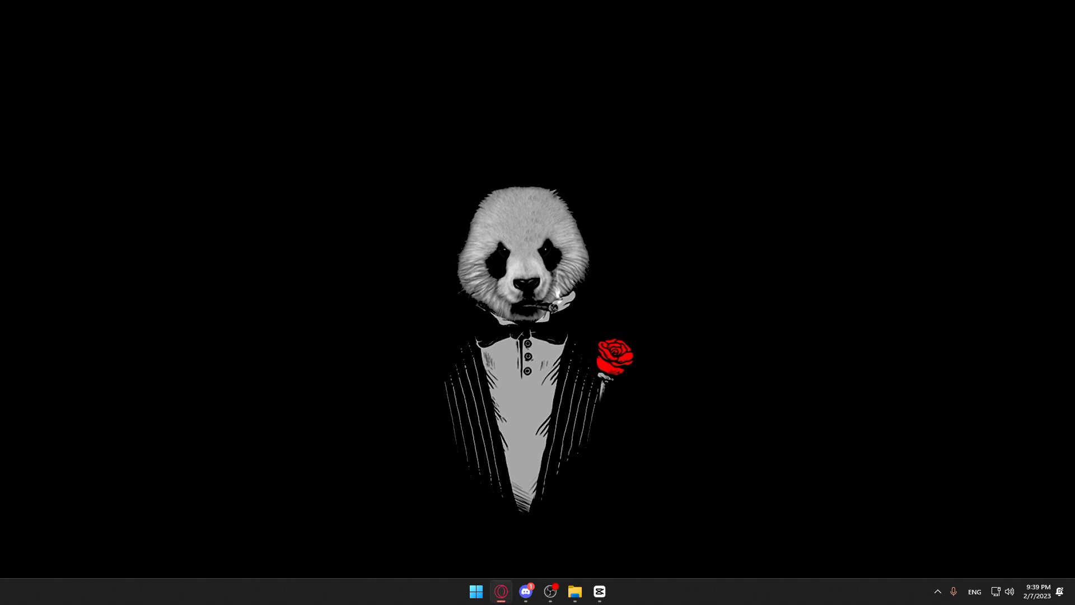
mouse_move(211, 244)
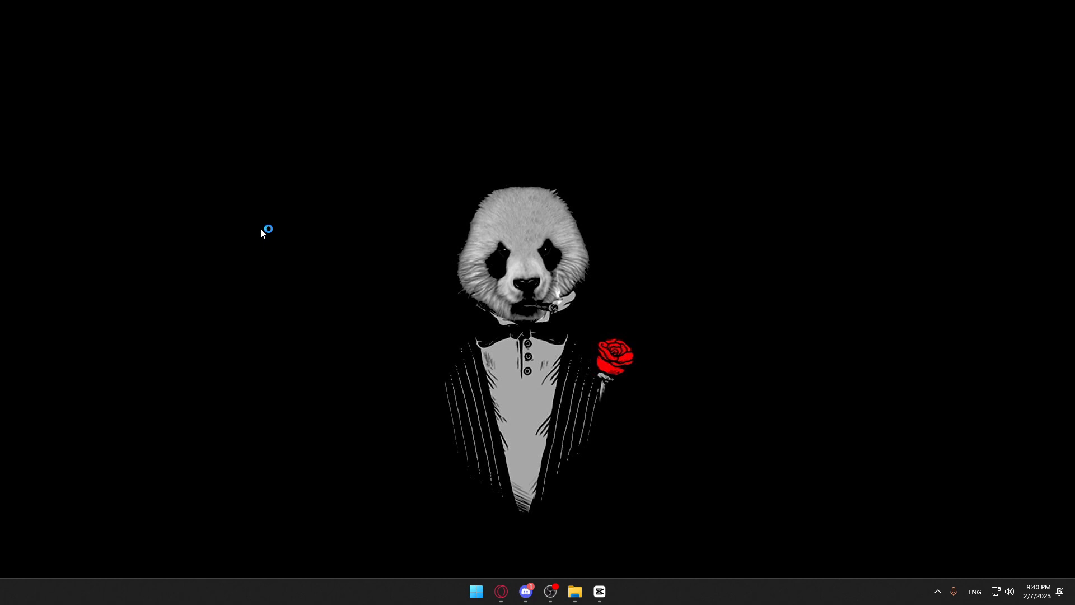
mouse_move(261, 234)
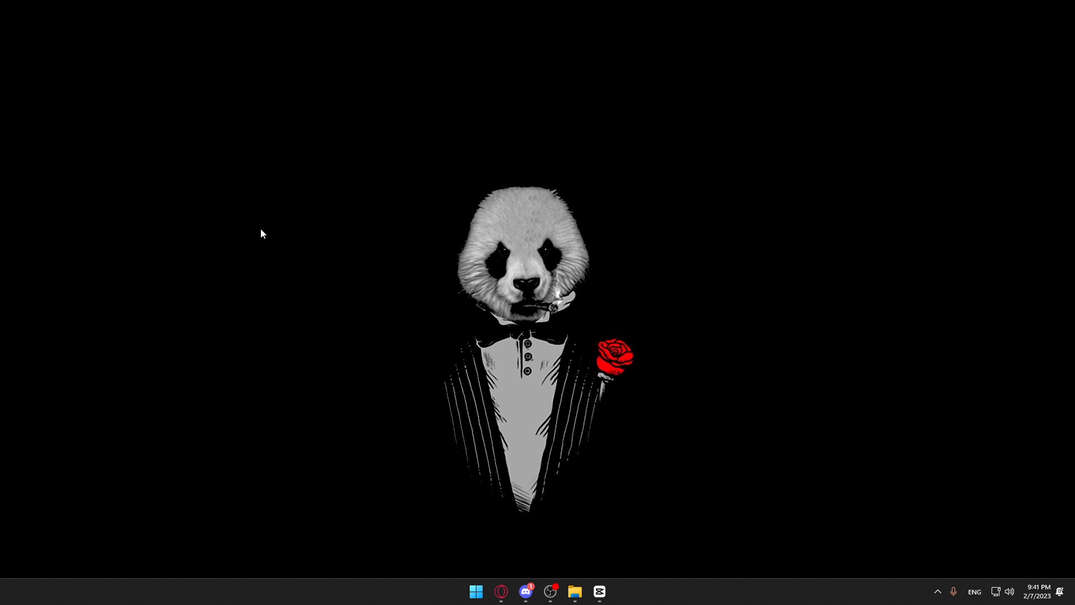
Step: Create a new folder named 'test' in Documents and enter it
left_click(574, 595)
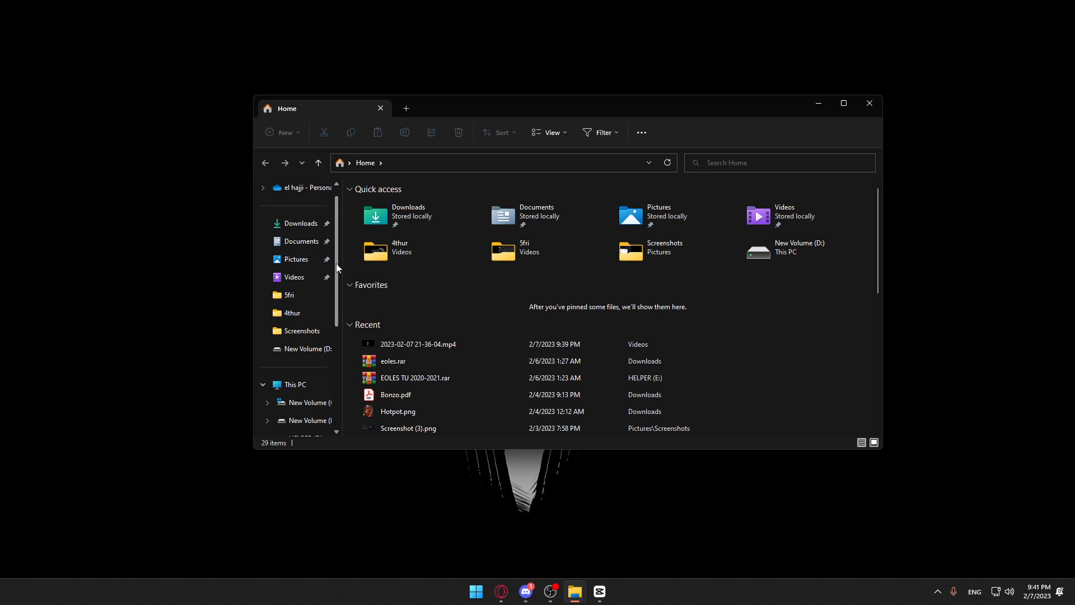
left_click(301, 241)
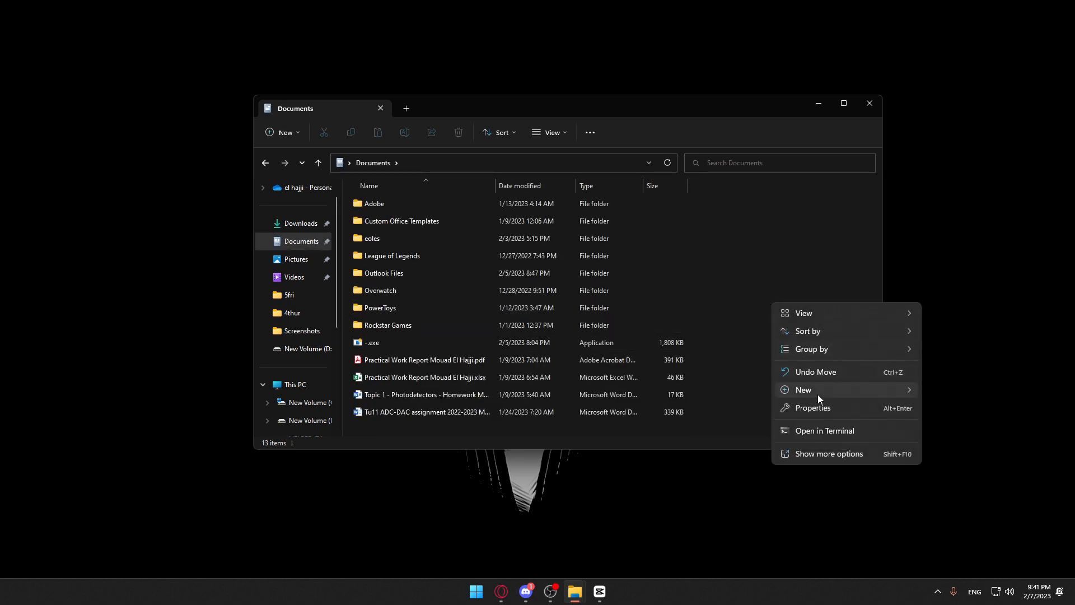
left_click(802, 390)
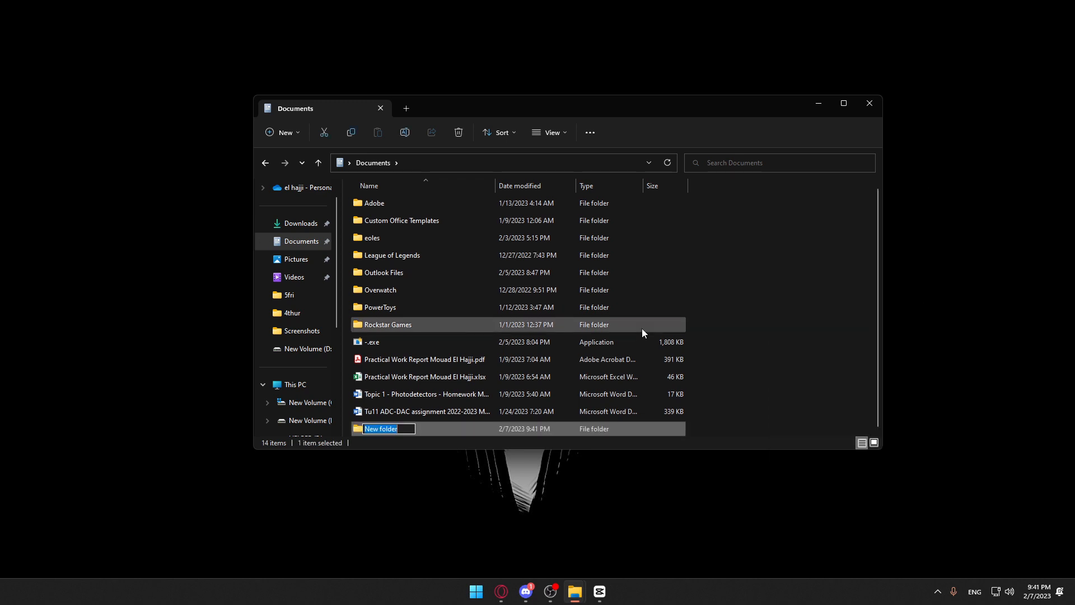
type("test")
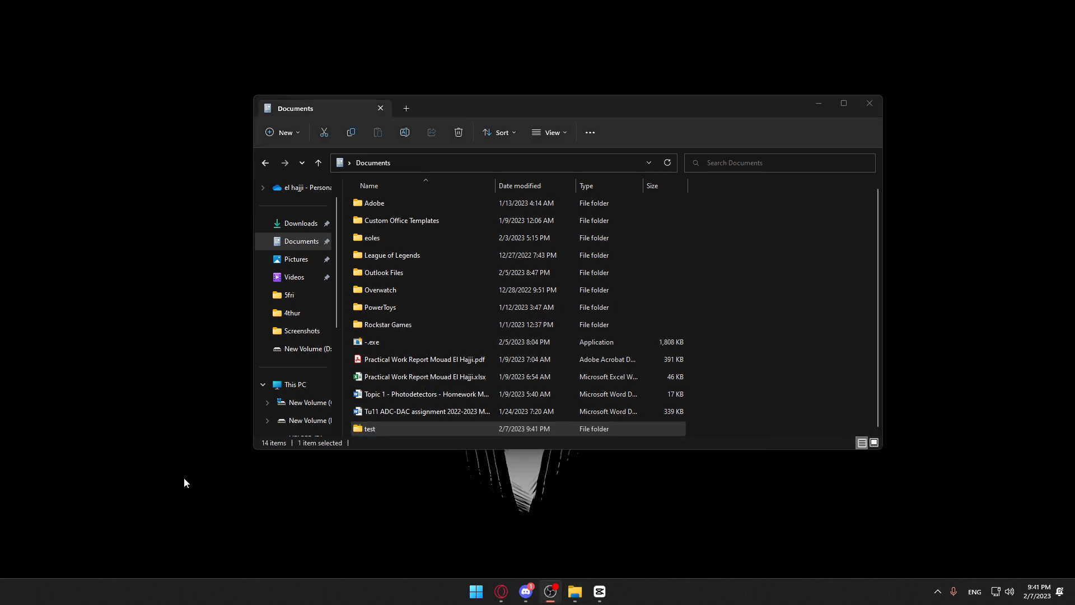
double_click(368, 427)
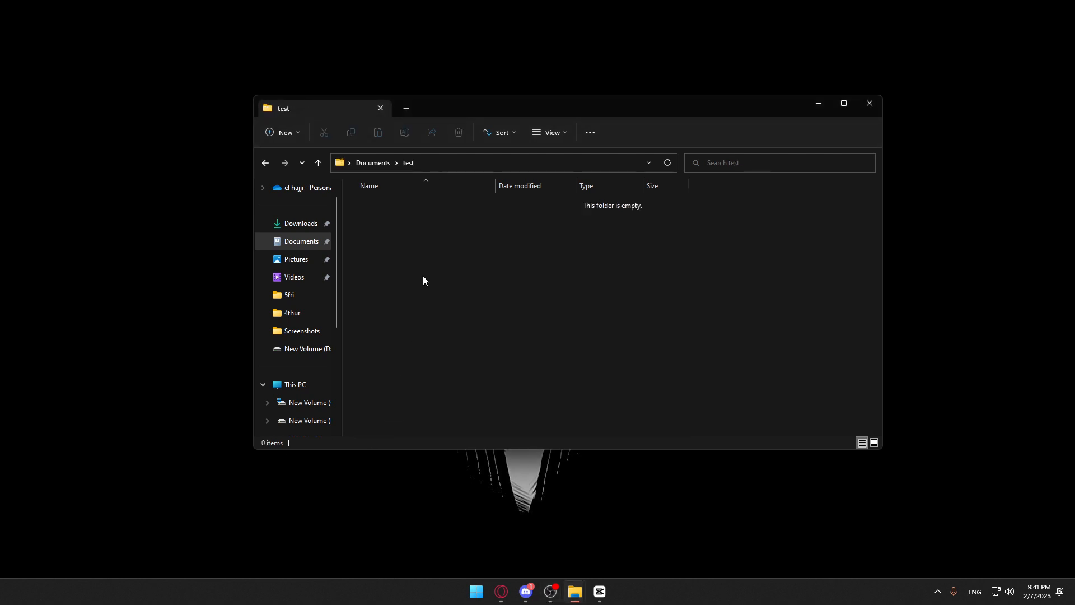
Step: Add a new empty text document (test.txt) inside the test folder
right_click(423, 281)
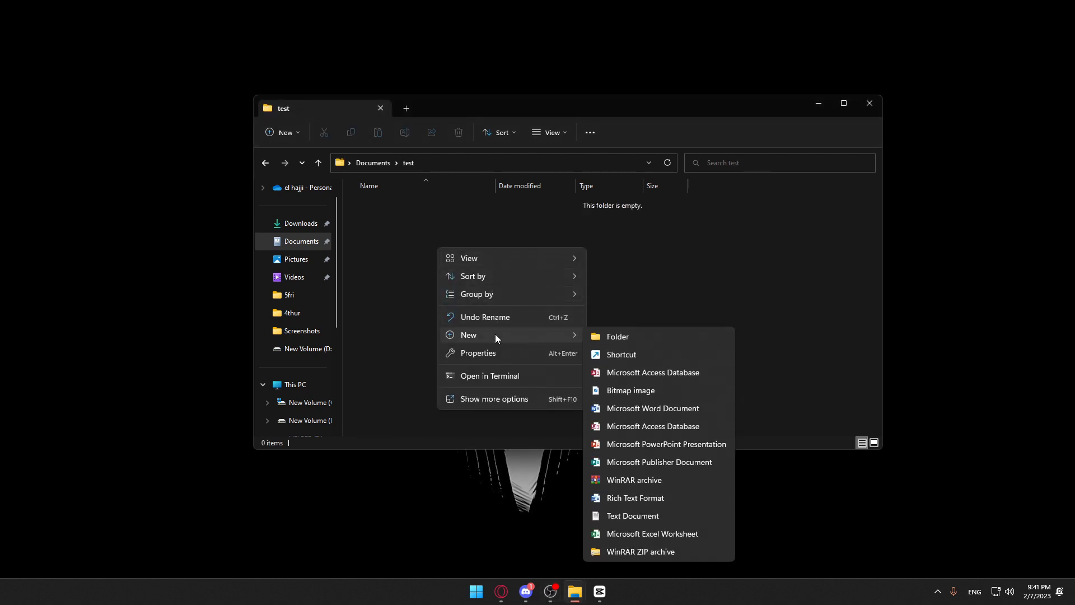
mouse_move(633, 480)
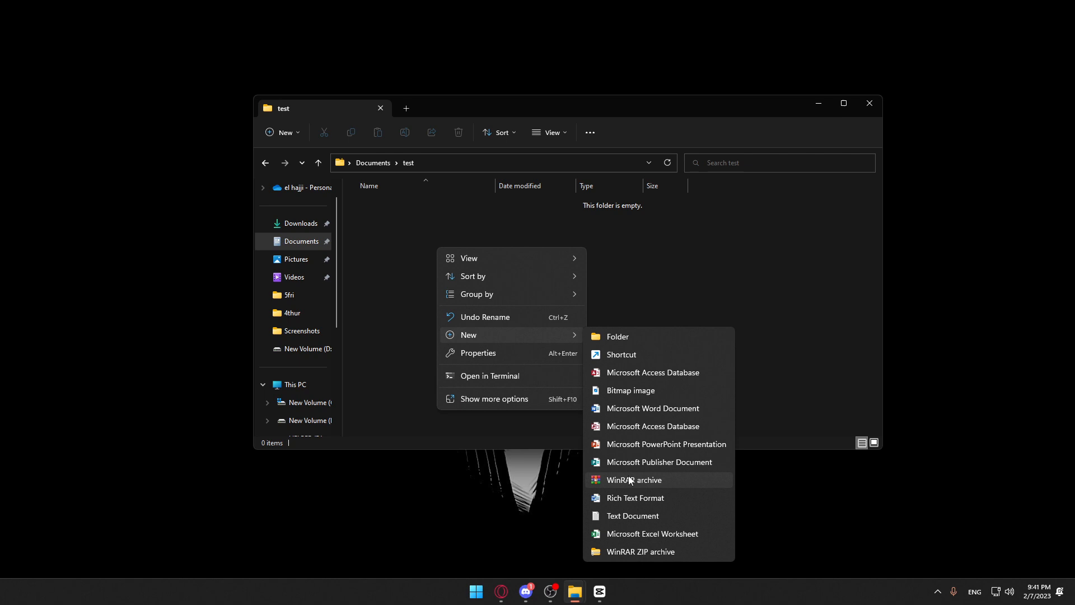
left_click(632, 515)
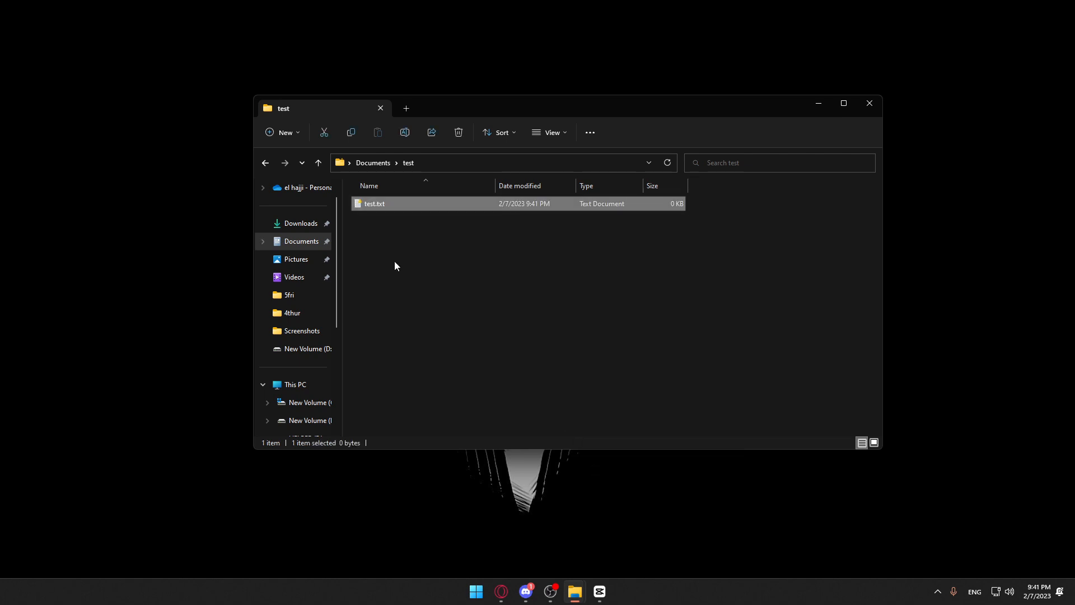
Step: Fill test.txt with the filler line 'dfgsdfgkhnsfdlgknsl;kg' in Notepad and close it
double_click(374, 204)
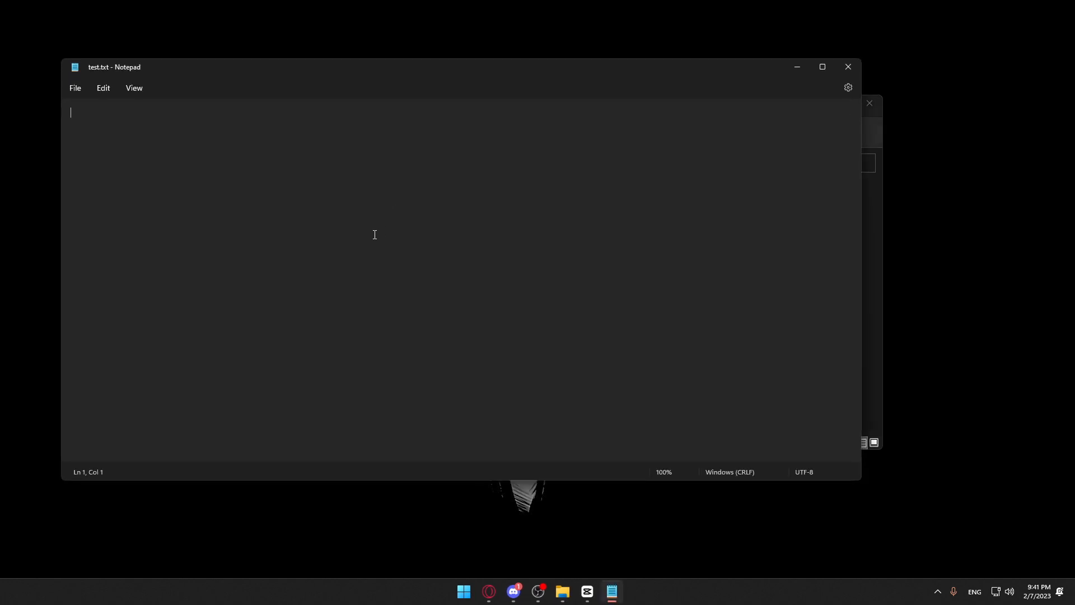
type("dfgsdfgkhnsfdlgknsl;kg")
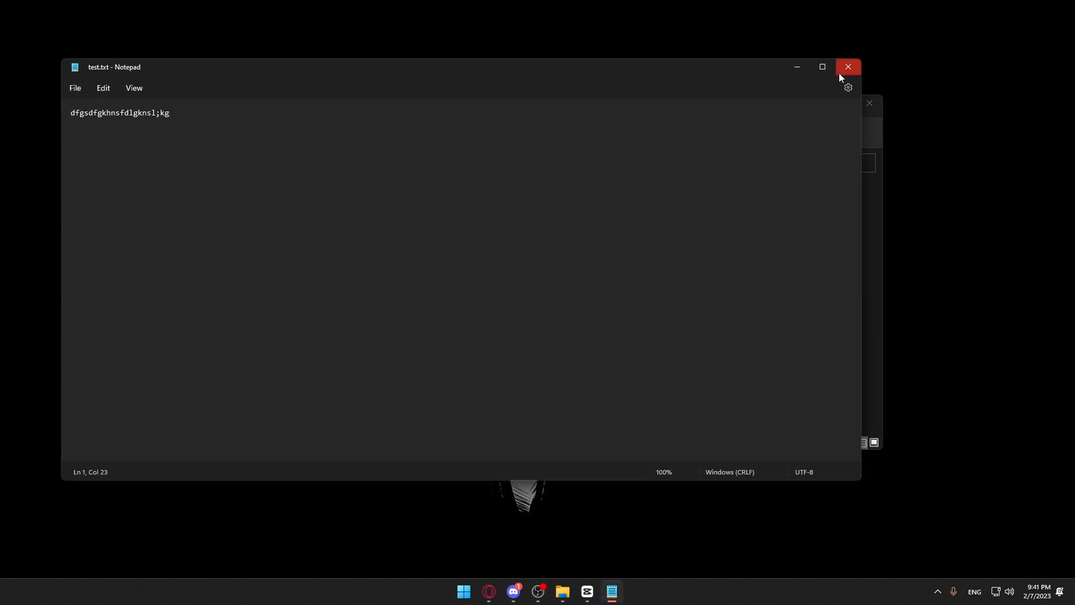
left_click(848, 67)
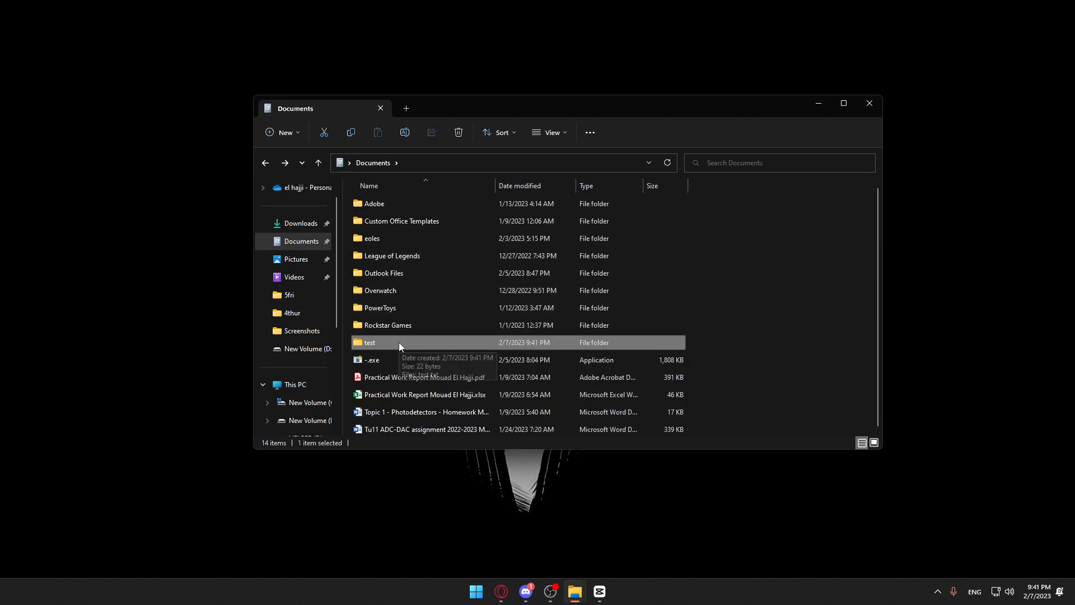
Step: Compress the test folder into test.rar with WinRAR, leaving it listed in Documents
right_click(368, 342)
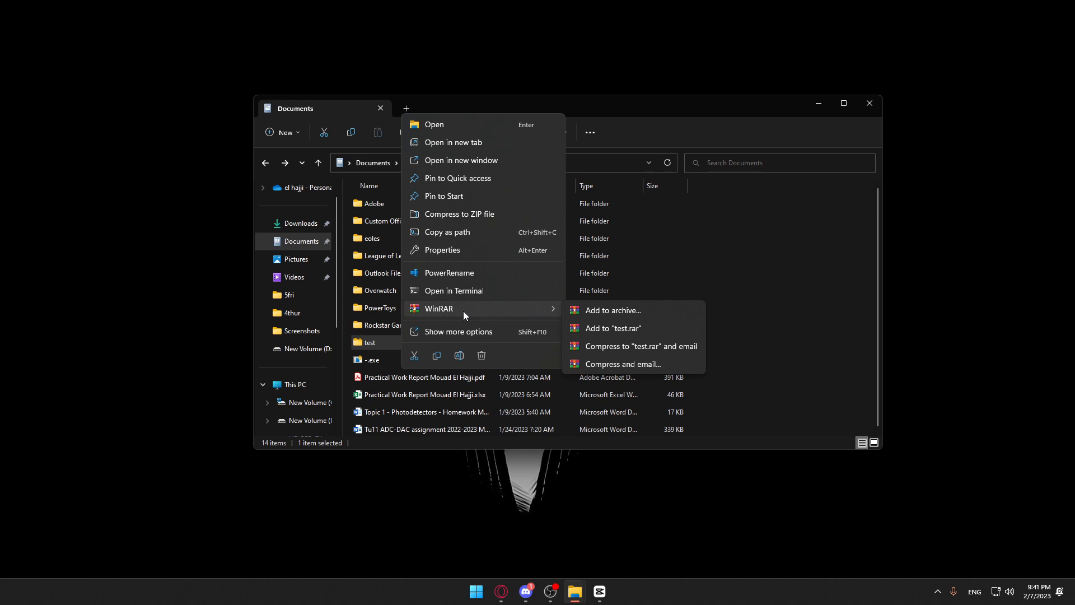
mouse_move(620, 328)
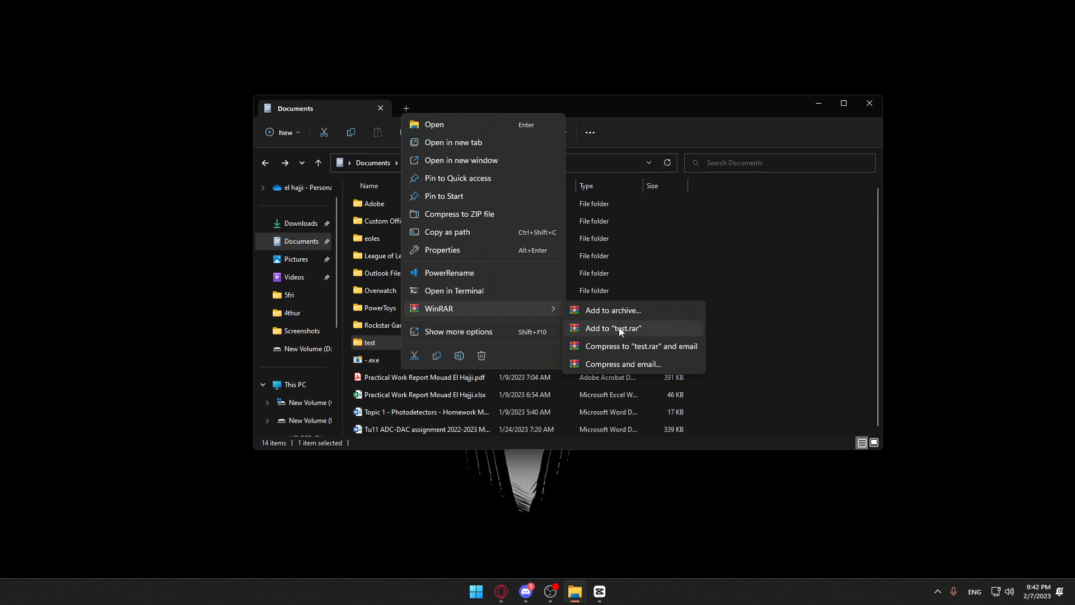
left_click(610, 328)
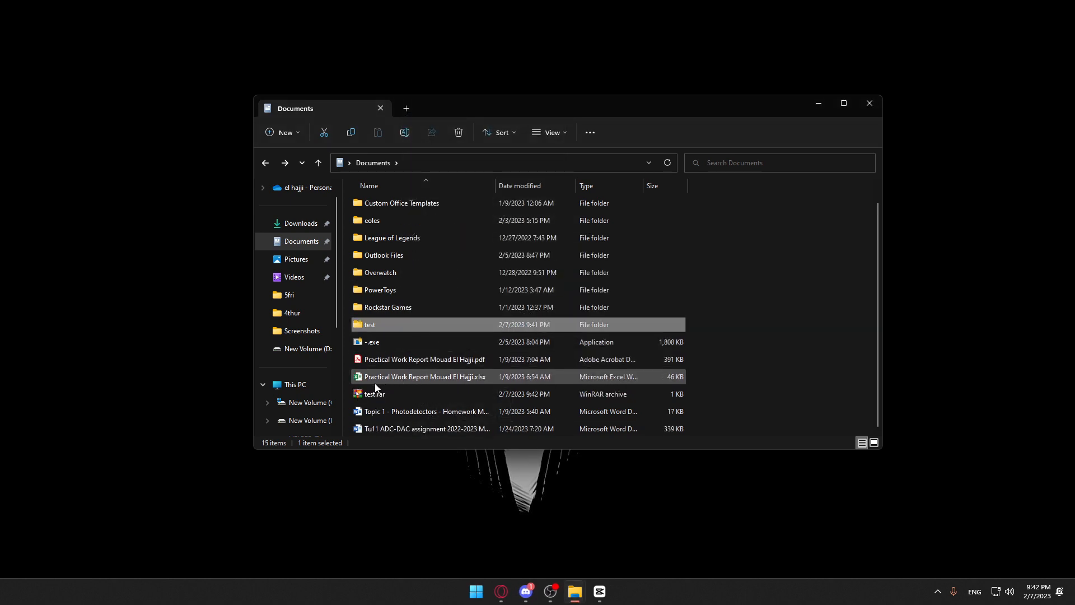
left_click(375, 393)
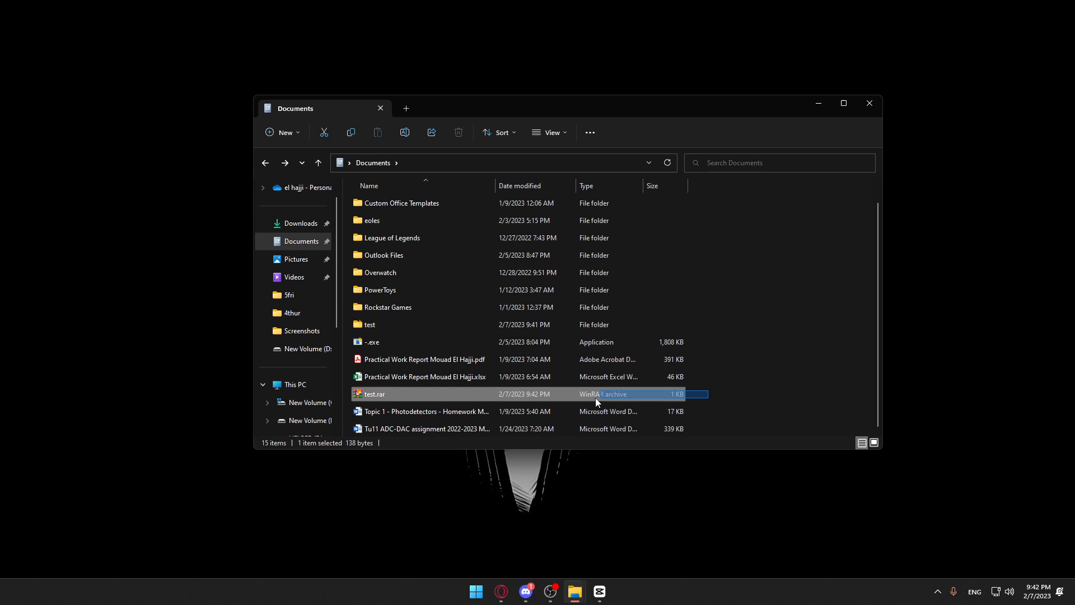
mouse_move(691, 371)
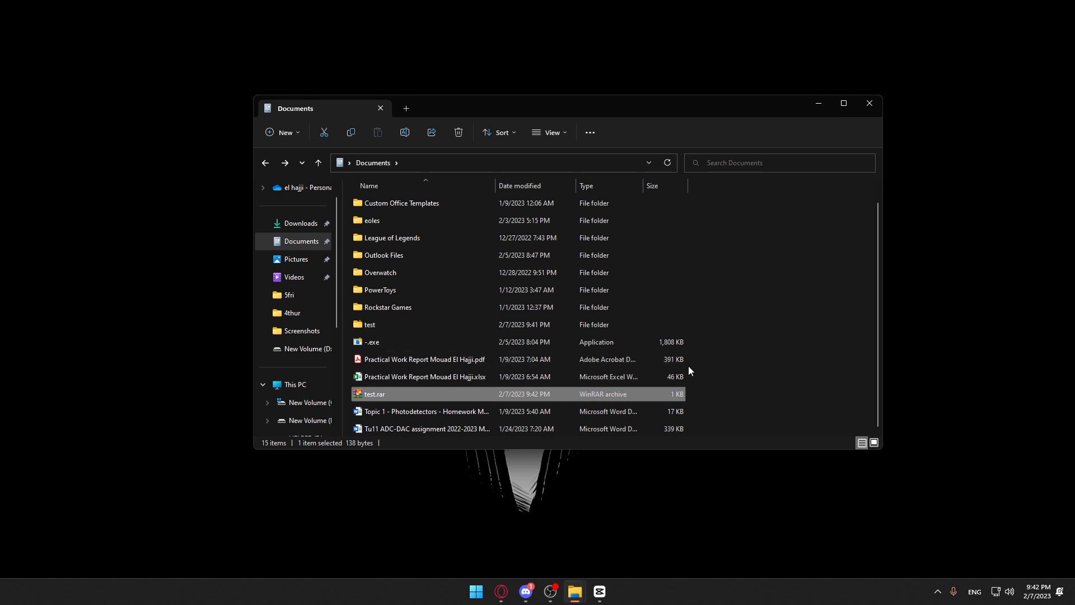
left_click(748, 368)
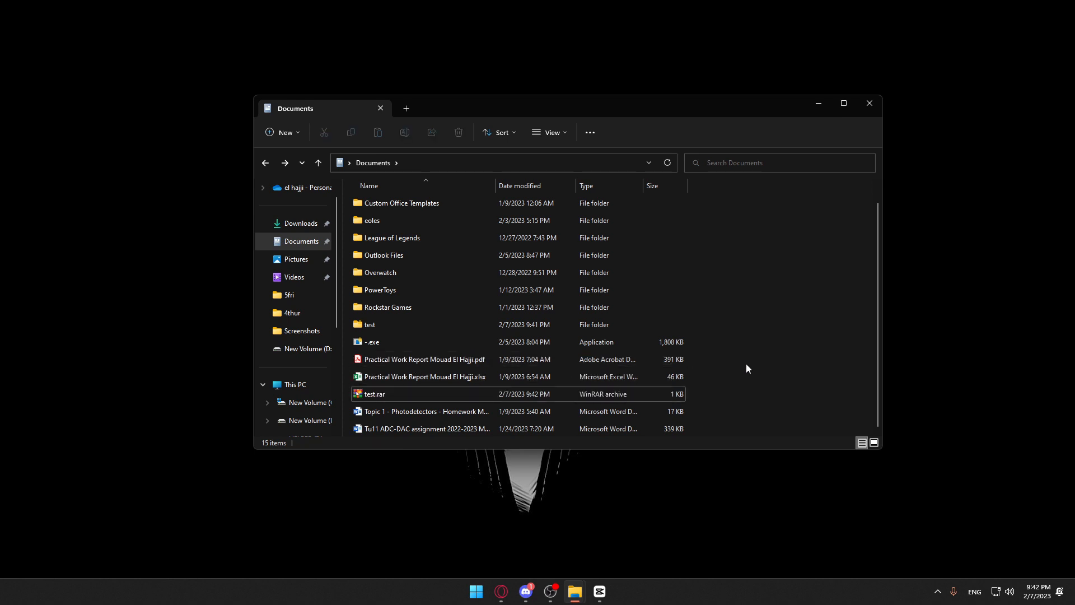